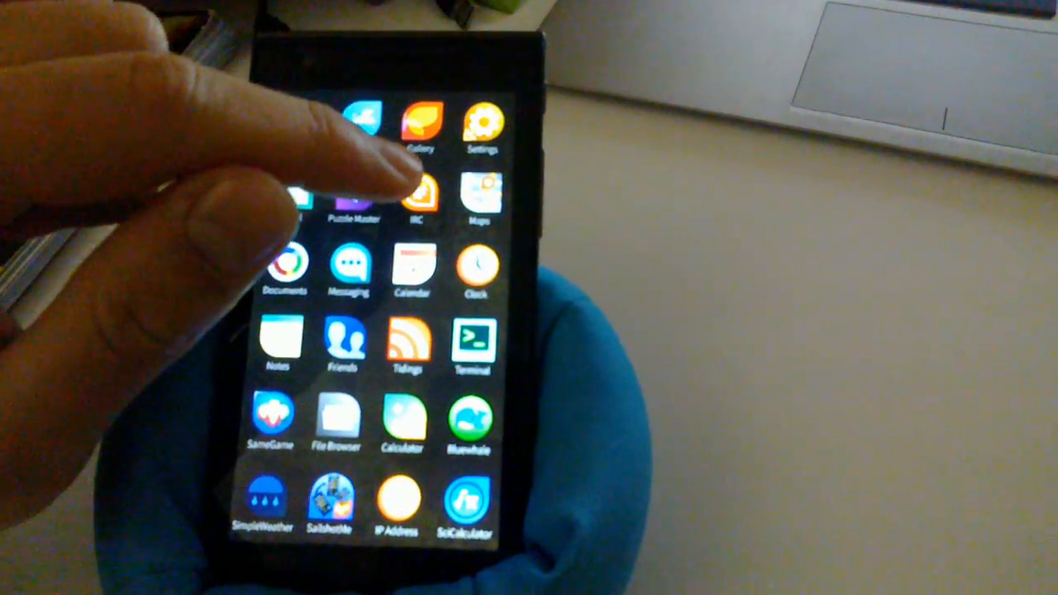
- Launch the IRC app from the app grid so it connects to freenode
left_click(419, 196)
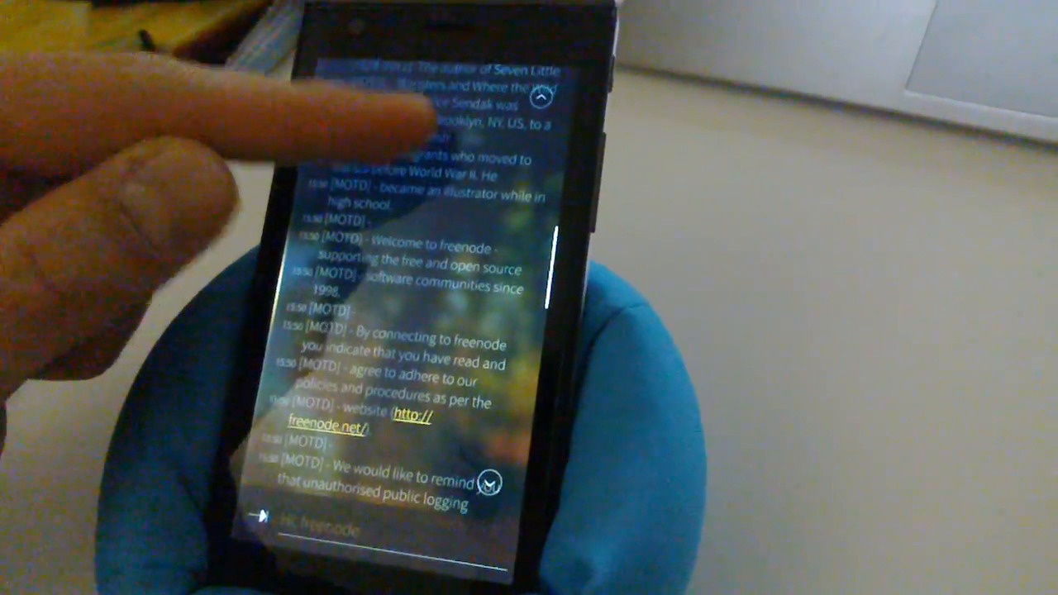
- Scroll through freenode's message of the day to the nickname-registered notice
scroll("down", 3)
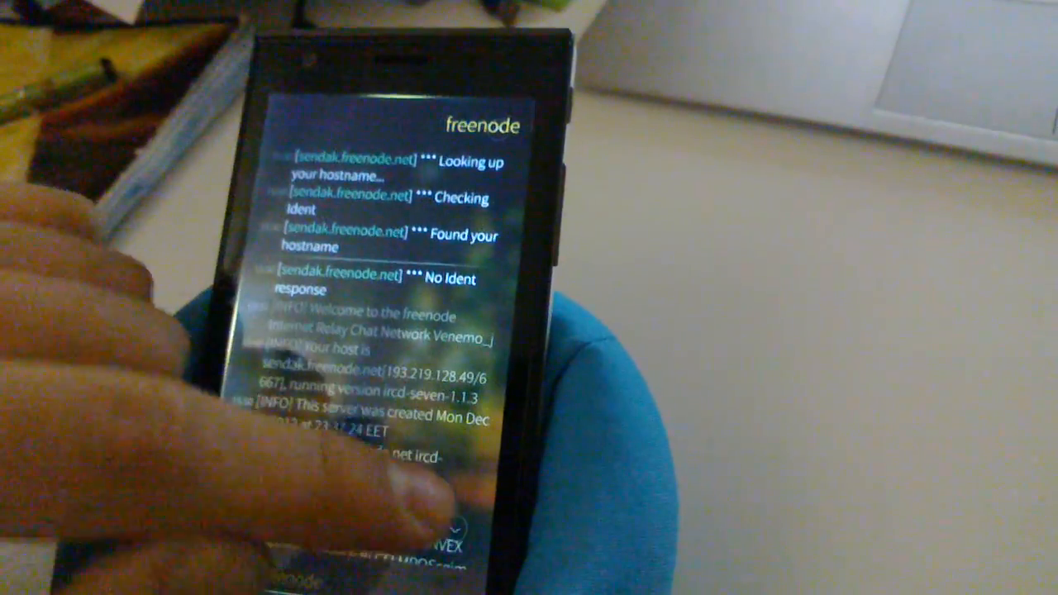
scroll("down", 3)
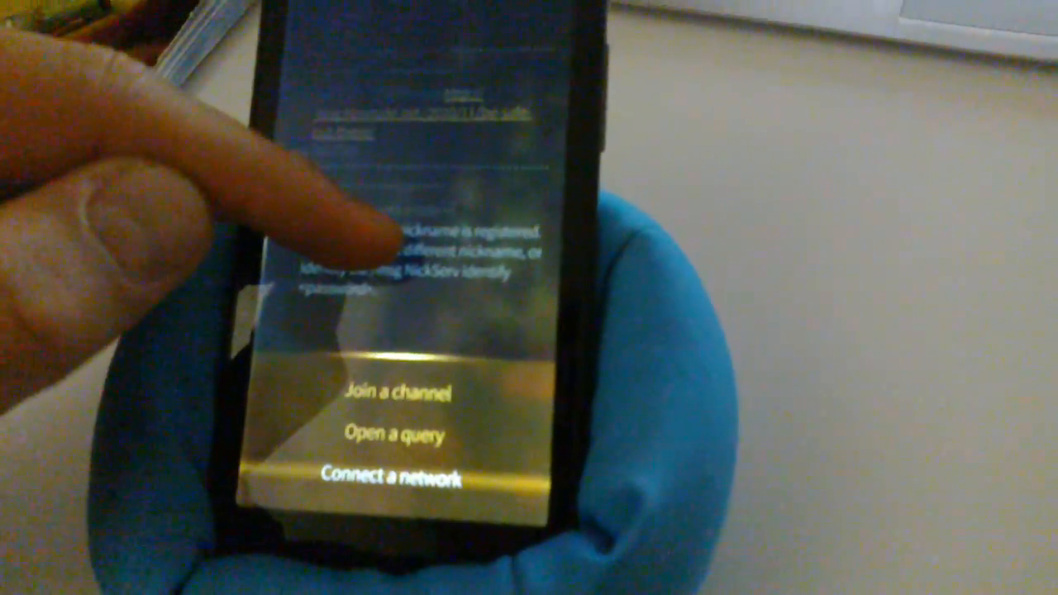
- Join the #sailfishos channel on freenode
left_click(394, 478)
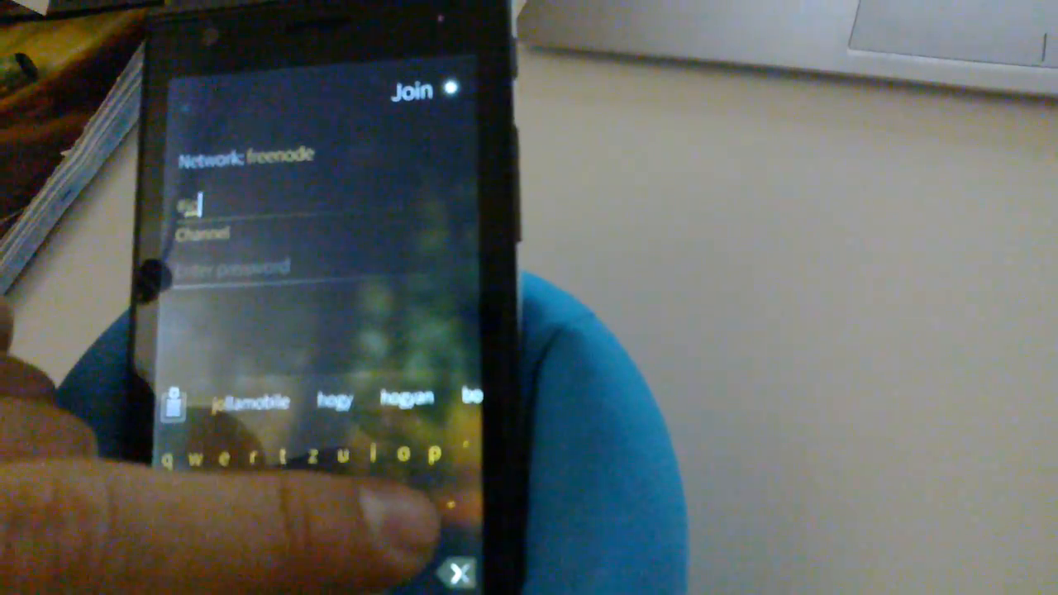
left_click(411, 89)
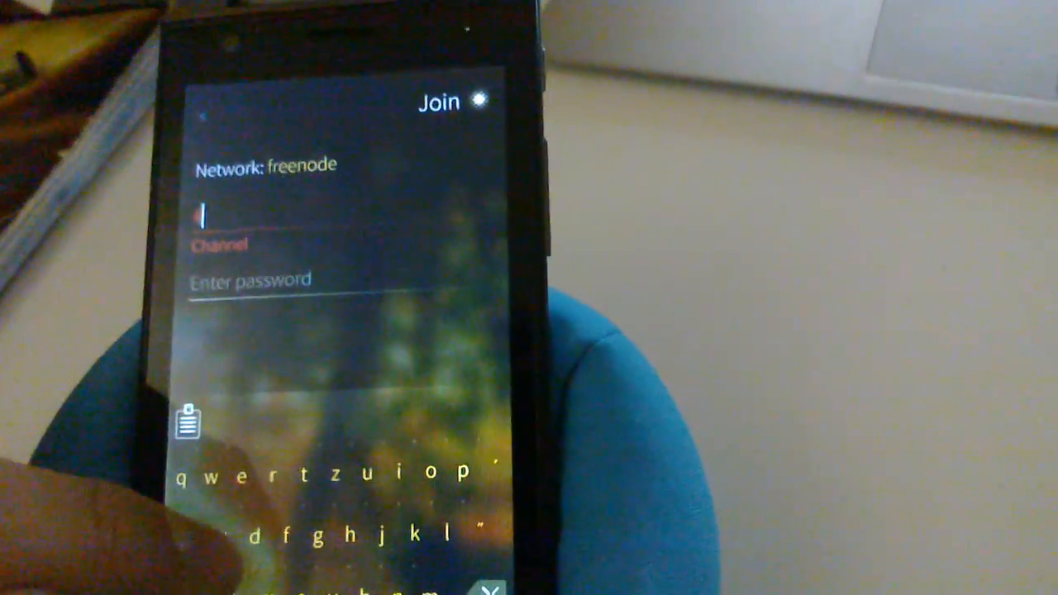
type("#sailfishos")
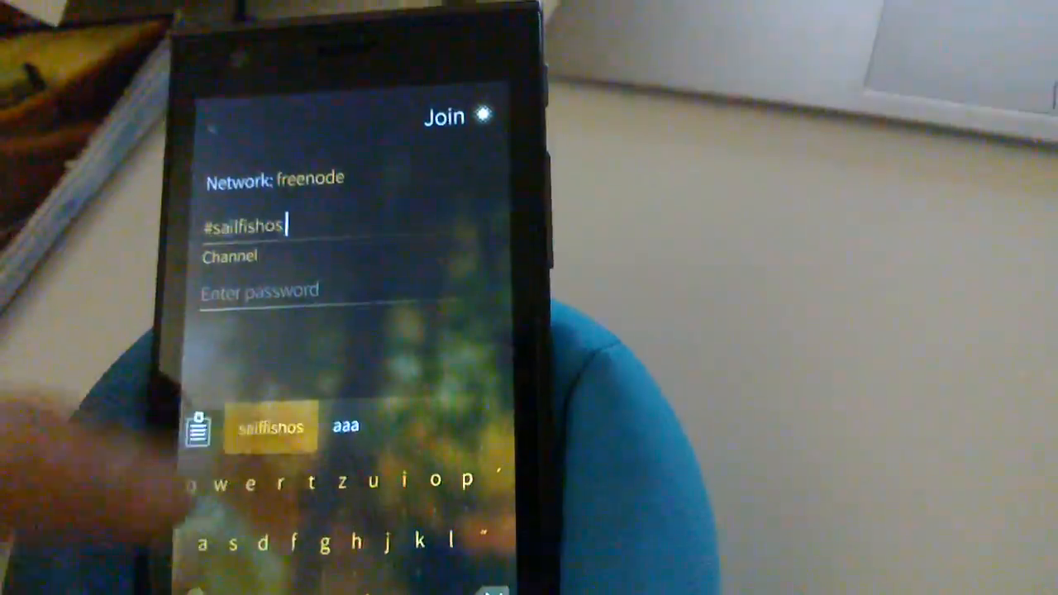
left_click(443, 116)
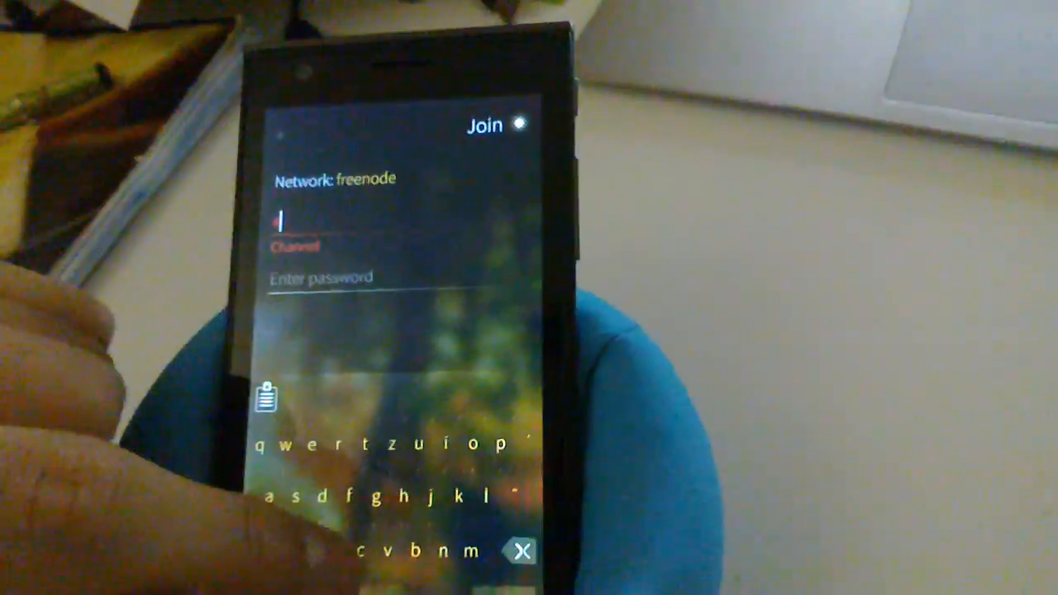
- Join #communi by typing #c and accepting the 'communi' suggestion
type("#c")
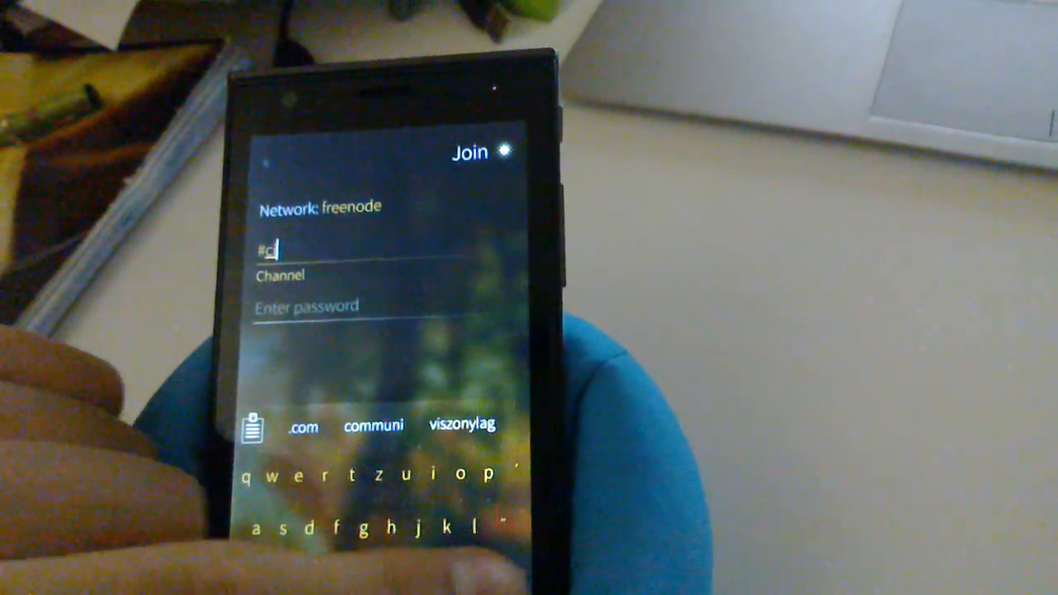
left_click(373, 424)
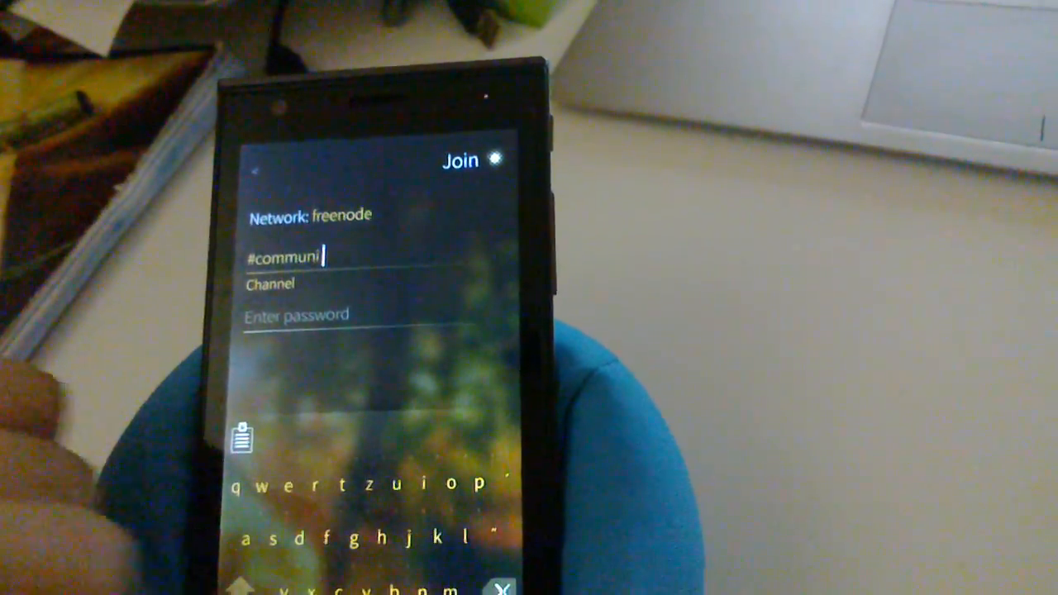
left_click(460, 161)
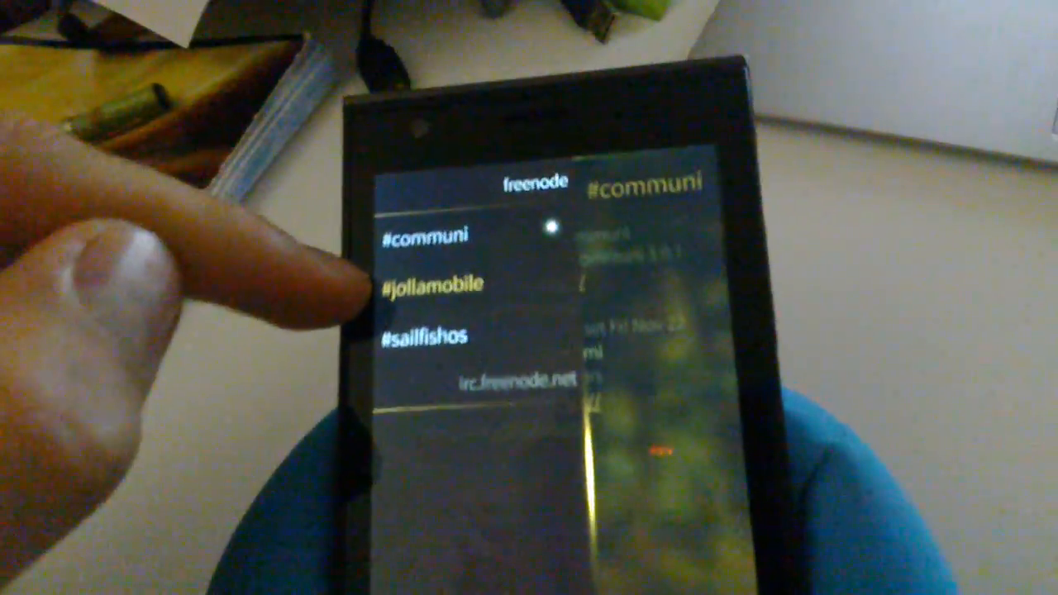
- Browse the channel panel listing #communi, #jollamobile and #sailfishos
left_click(426, 236)
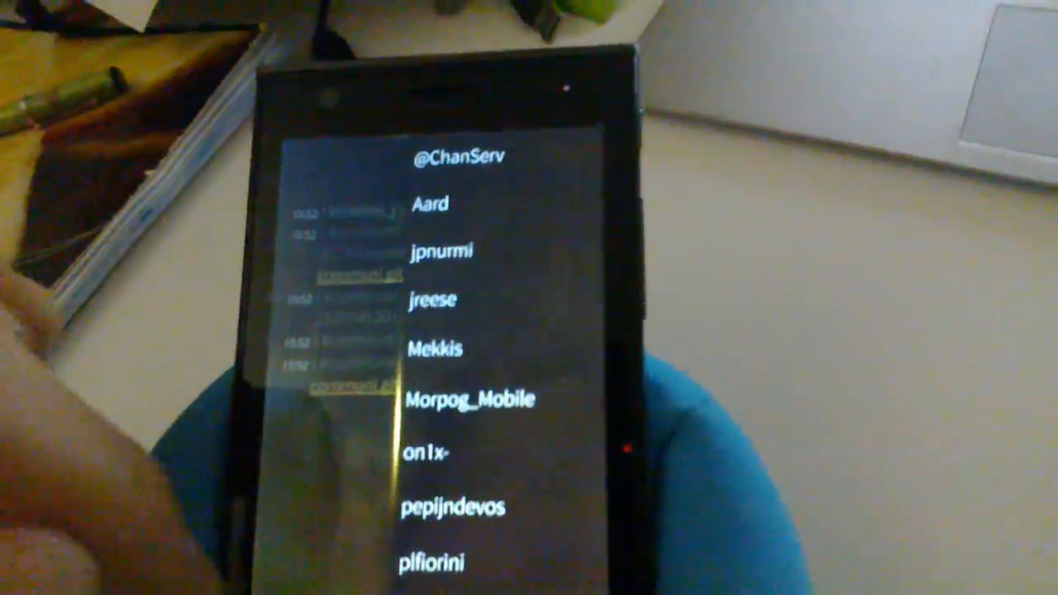
scroll("down", 3)
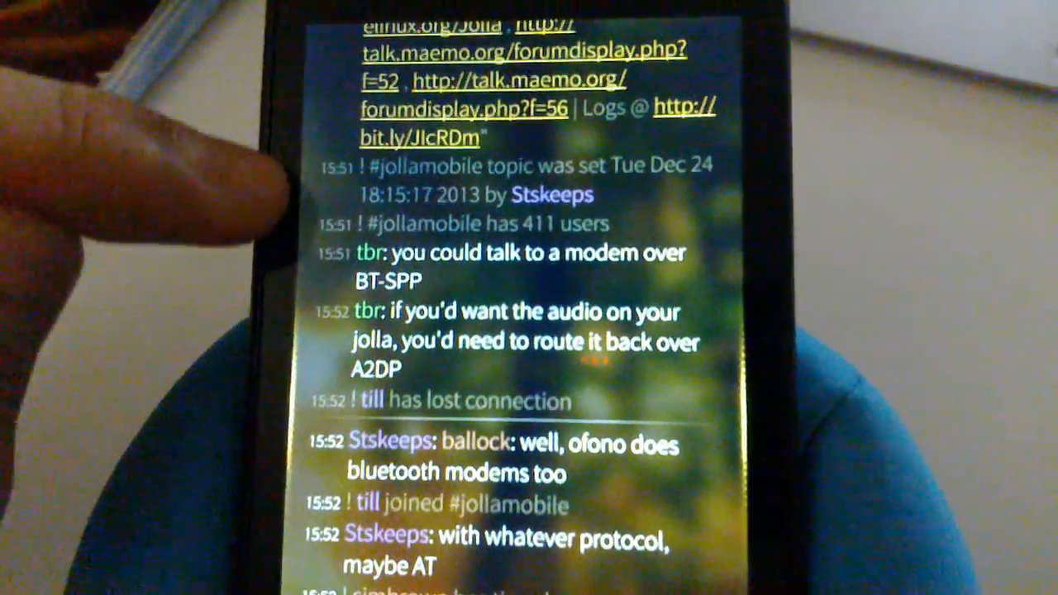
- Scroll through the recent messages in #jollamobile
scroll("down", 3)
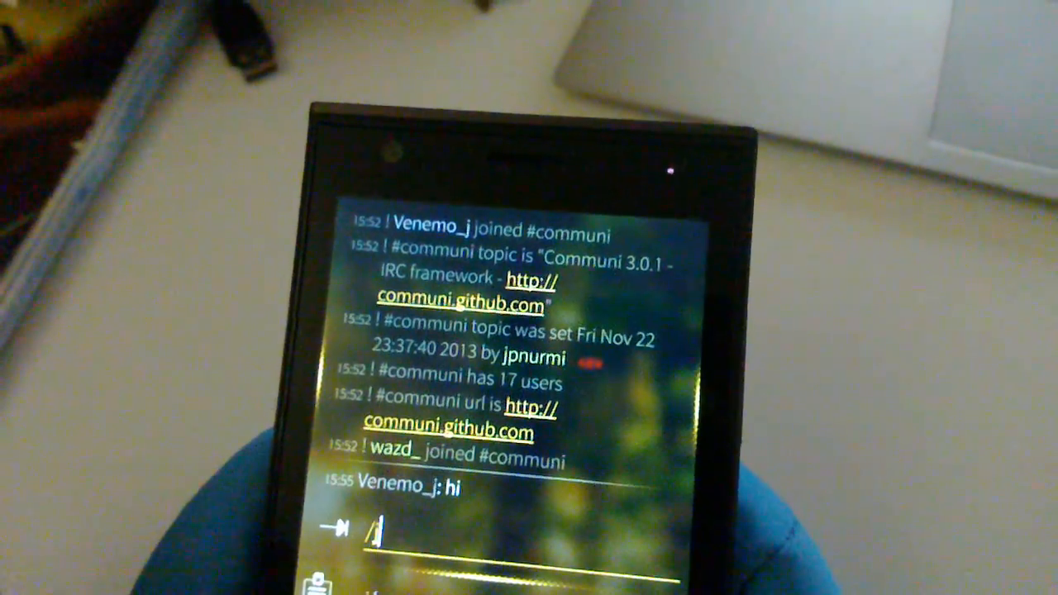
- Expand the command to /JOIN in the #communi message field
type("JOIN")
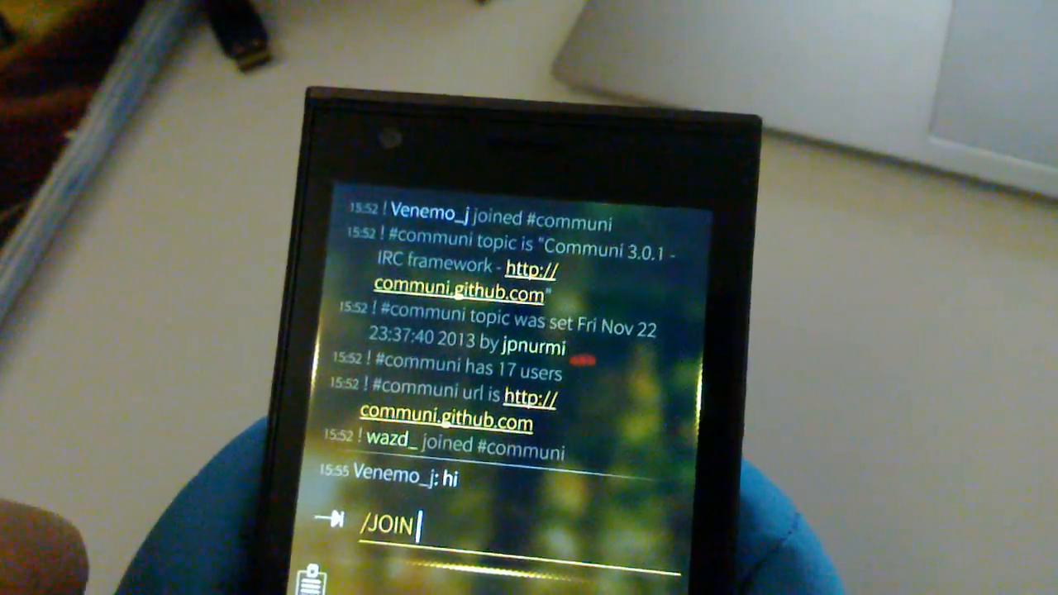